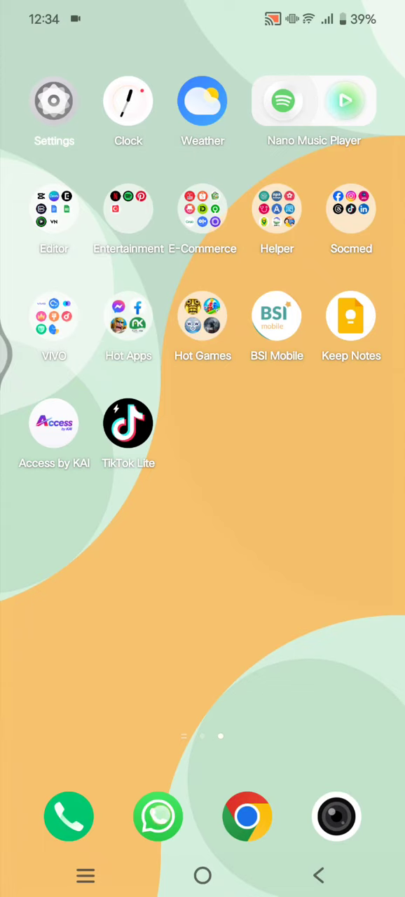
# Launch WhatsApp from the home screen dock
pyautogui.click(157, 816)
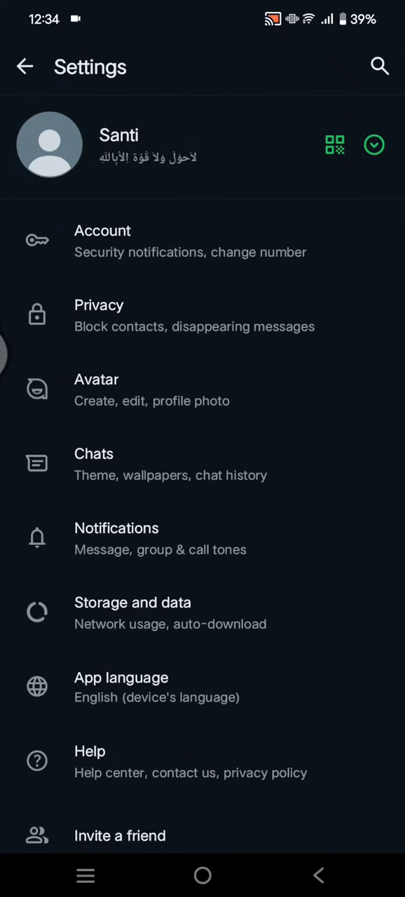
# Go to the Profile page and show the profile photo source options (camera, gallery, avatar)
pyautogui.click(118, 146)
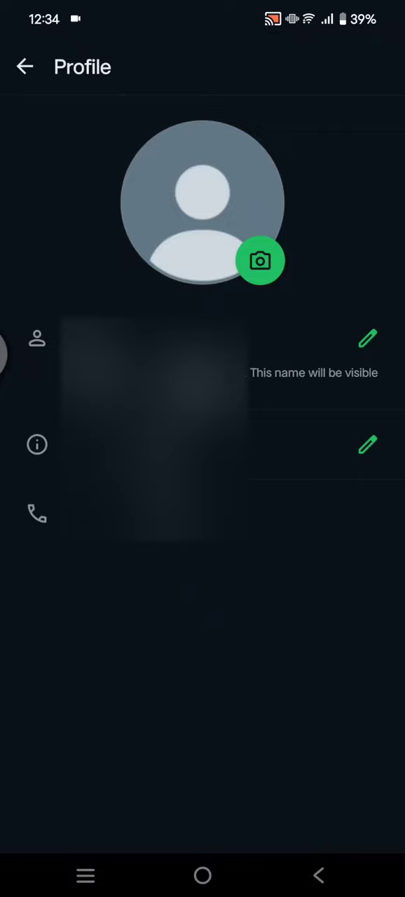
pyautogui.click(260, 260)
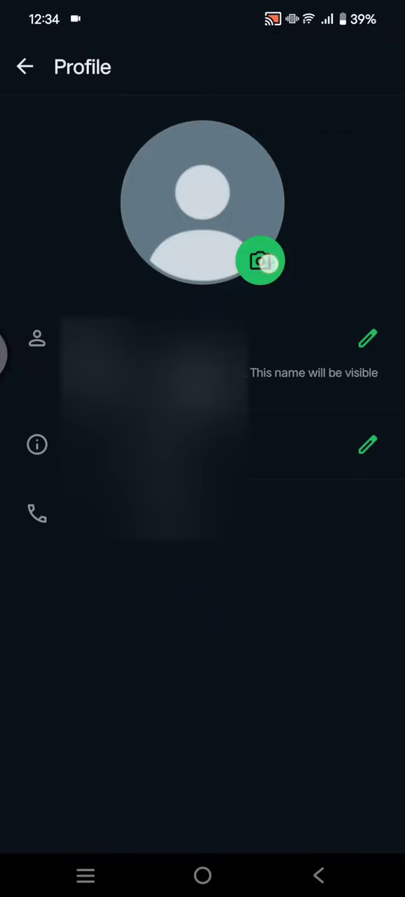
pyautogui.click(260, 261)
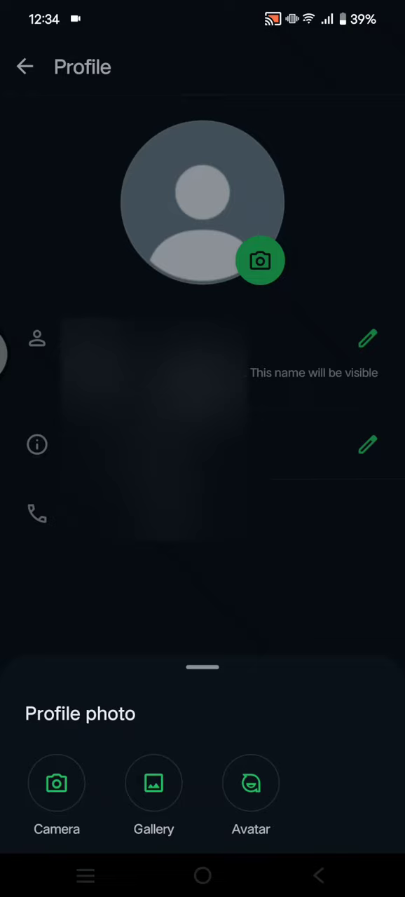
# Choose Gallery as the source for the new profile photo
pyautogui.click(154, 782)
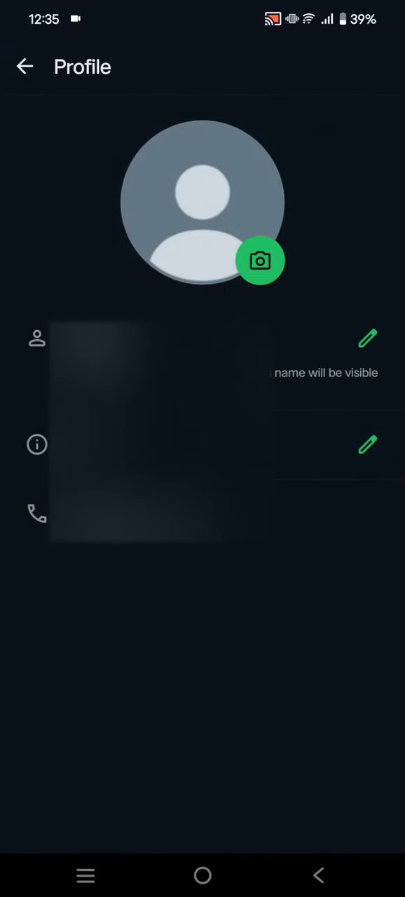
# Apply the chosen picture as the profile photo and return to Settings
pyautogui.click(261, 261)
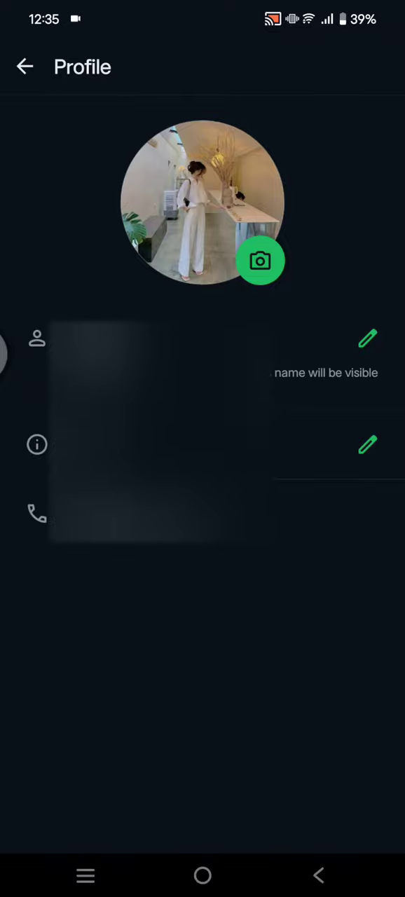
pyautogui.click(25, 67)
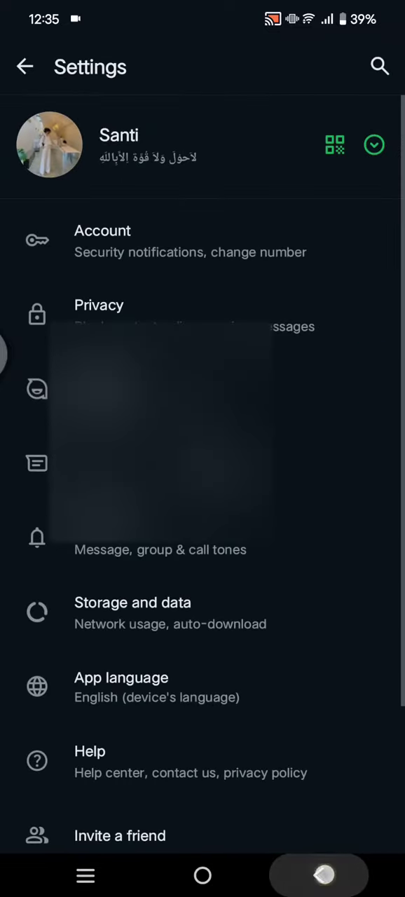